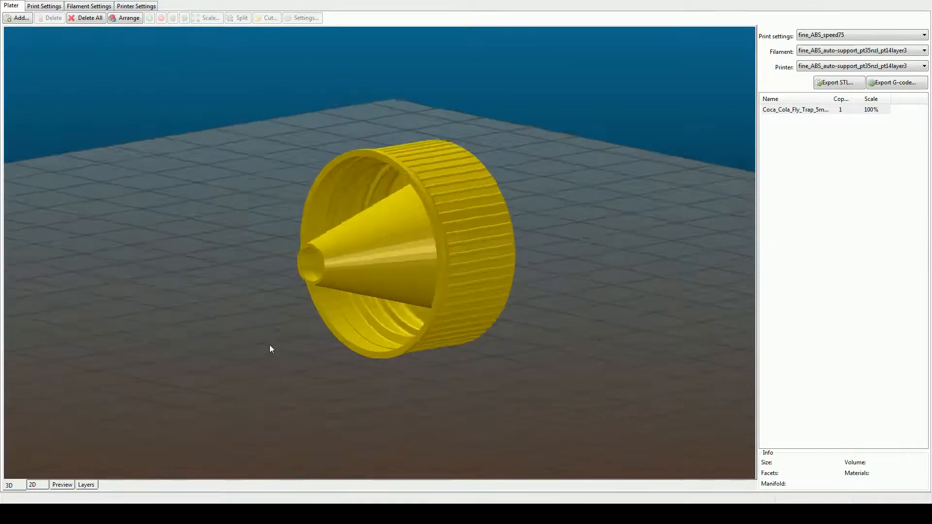
# Rotate the funnel cap 90° around the X axis so the cone points up
pyautogui.rightClick(416, 237)
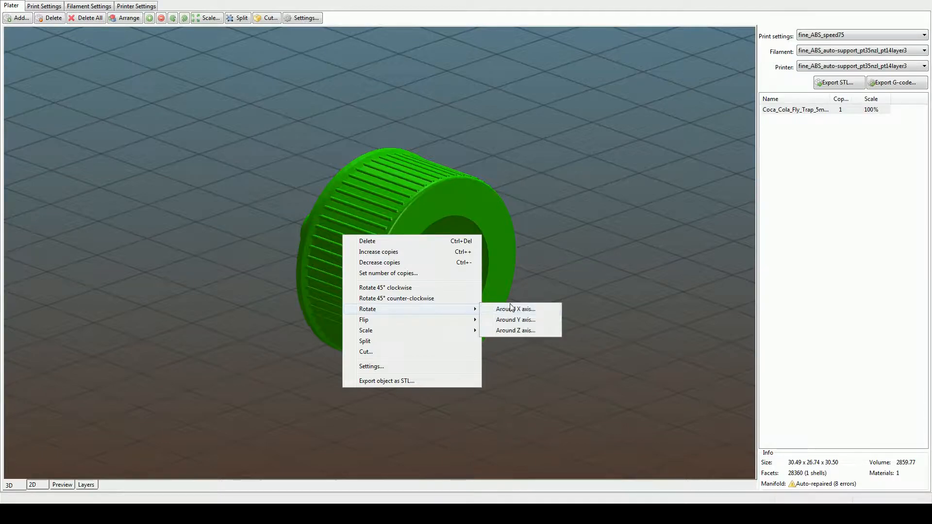
pyautogui.click(514, 309)
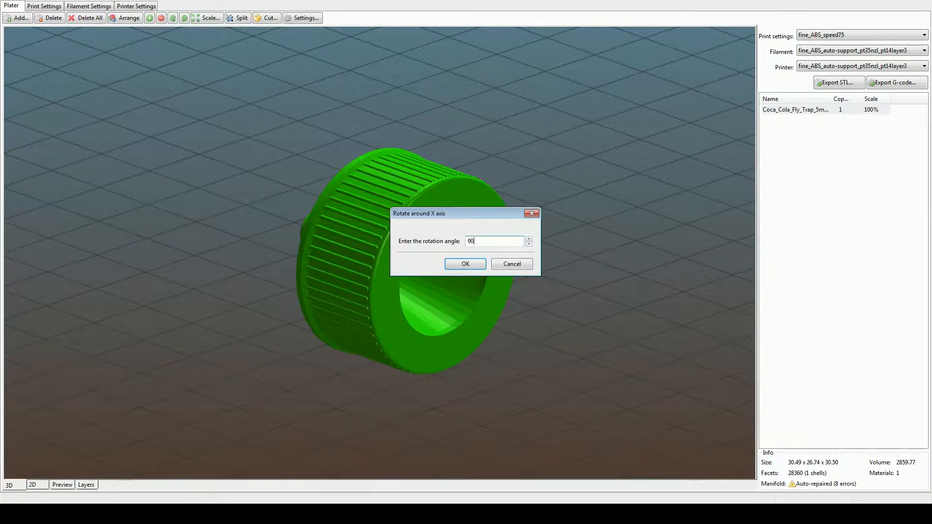
pyautogui.click(465, 263)
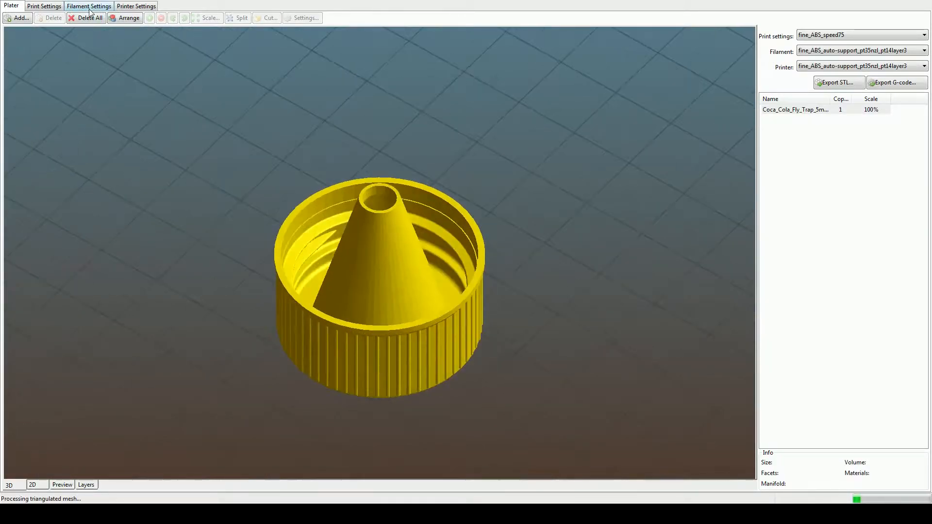
# Set layer height to 0.1 mm in Print Settings and return to the plater
pyautogui.click(44, 6)
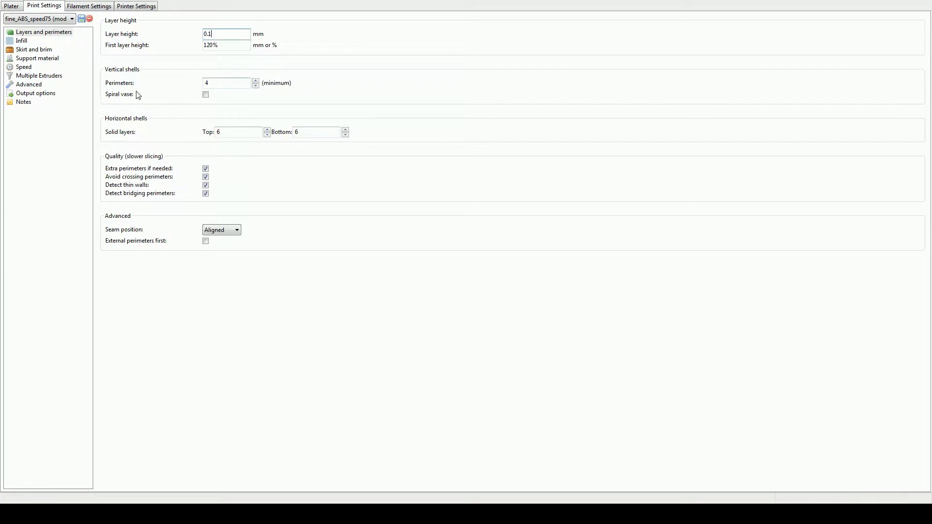
pyautogui.click(9, 6)
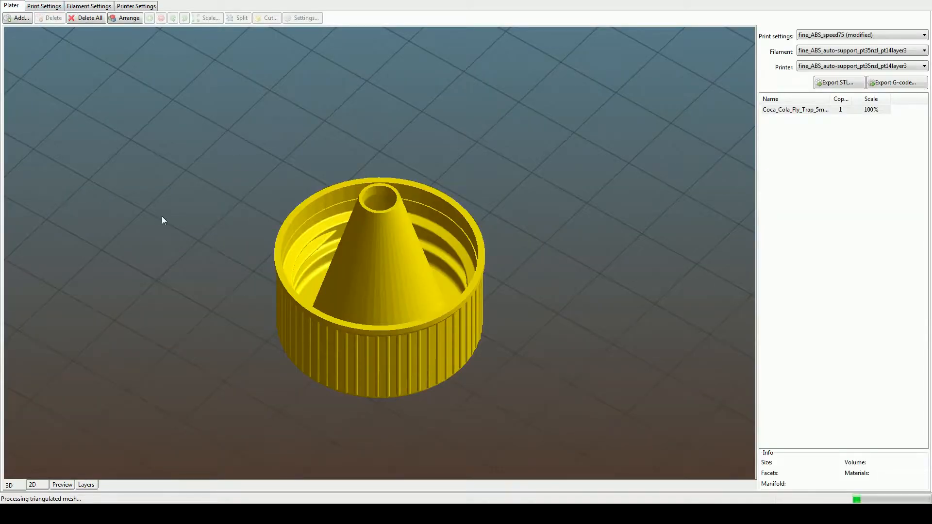